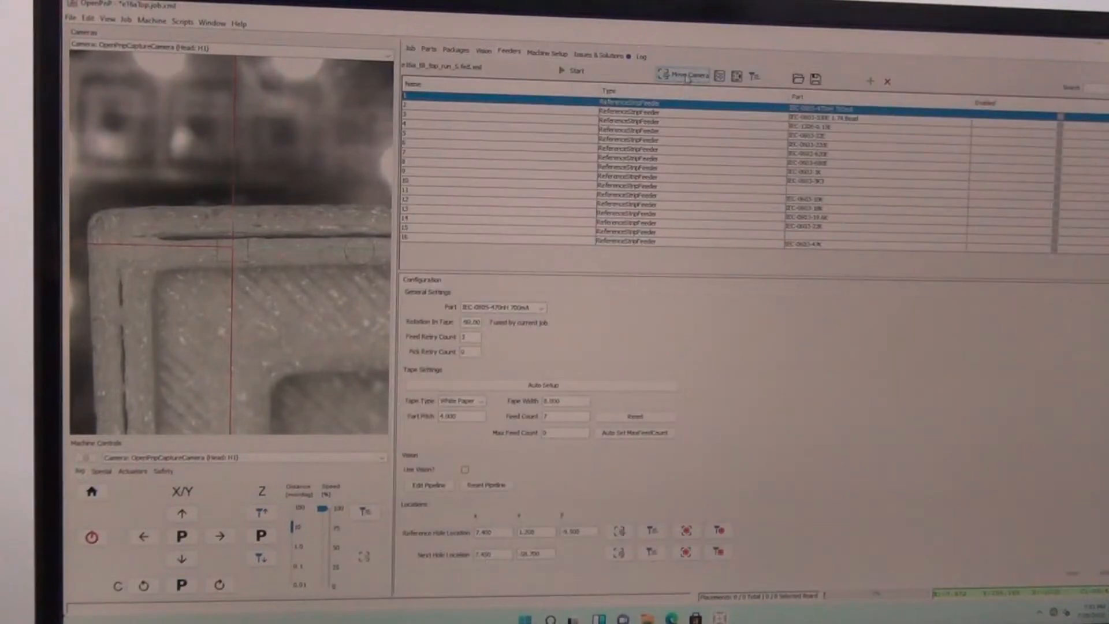
# Step: Load the run 7 feeder file so the sixteen ReferenceStripFeeders are listed
pyautogui.click(683, 76)
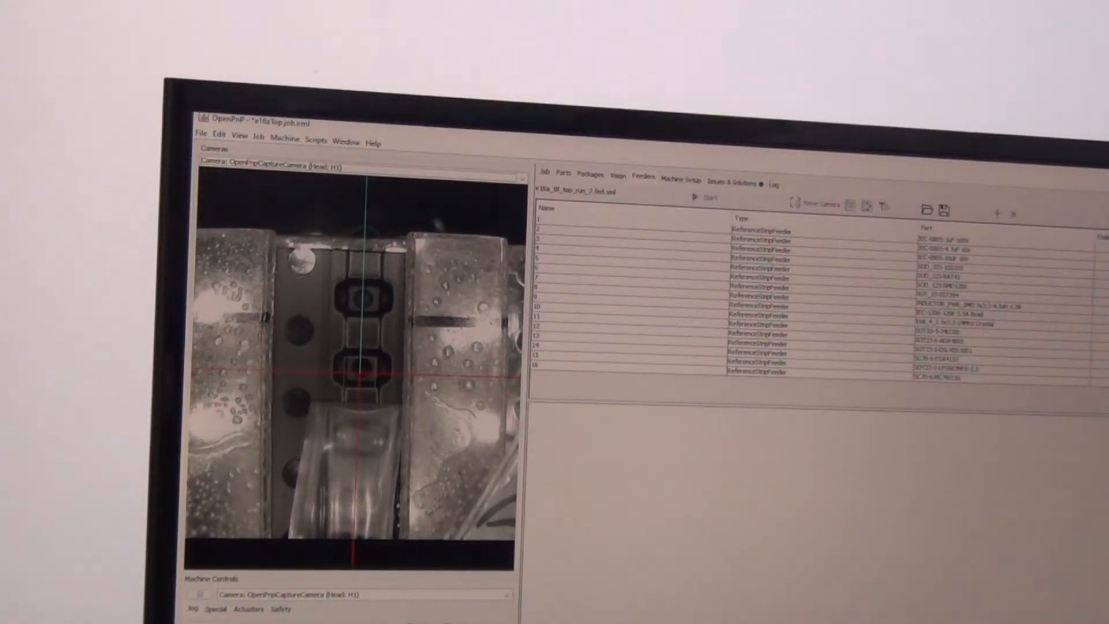
# Step: Check the job's boards and placements, then show the second strip feeder's configuration
pyautogui.click(757, 297)
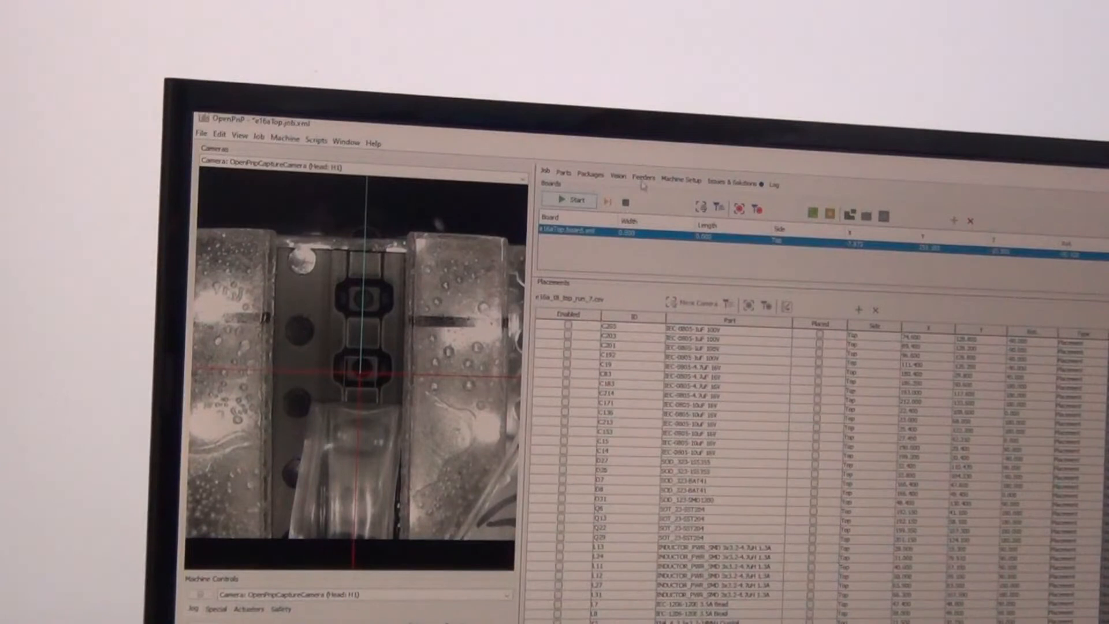
pyautogui.click(642, 176)
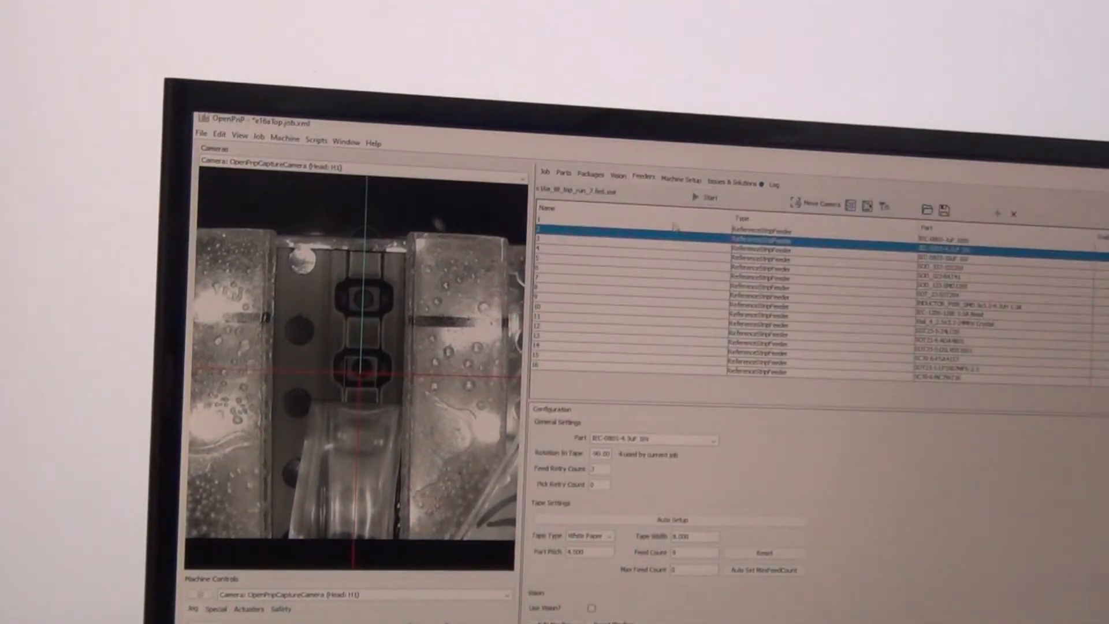